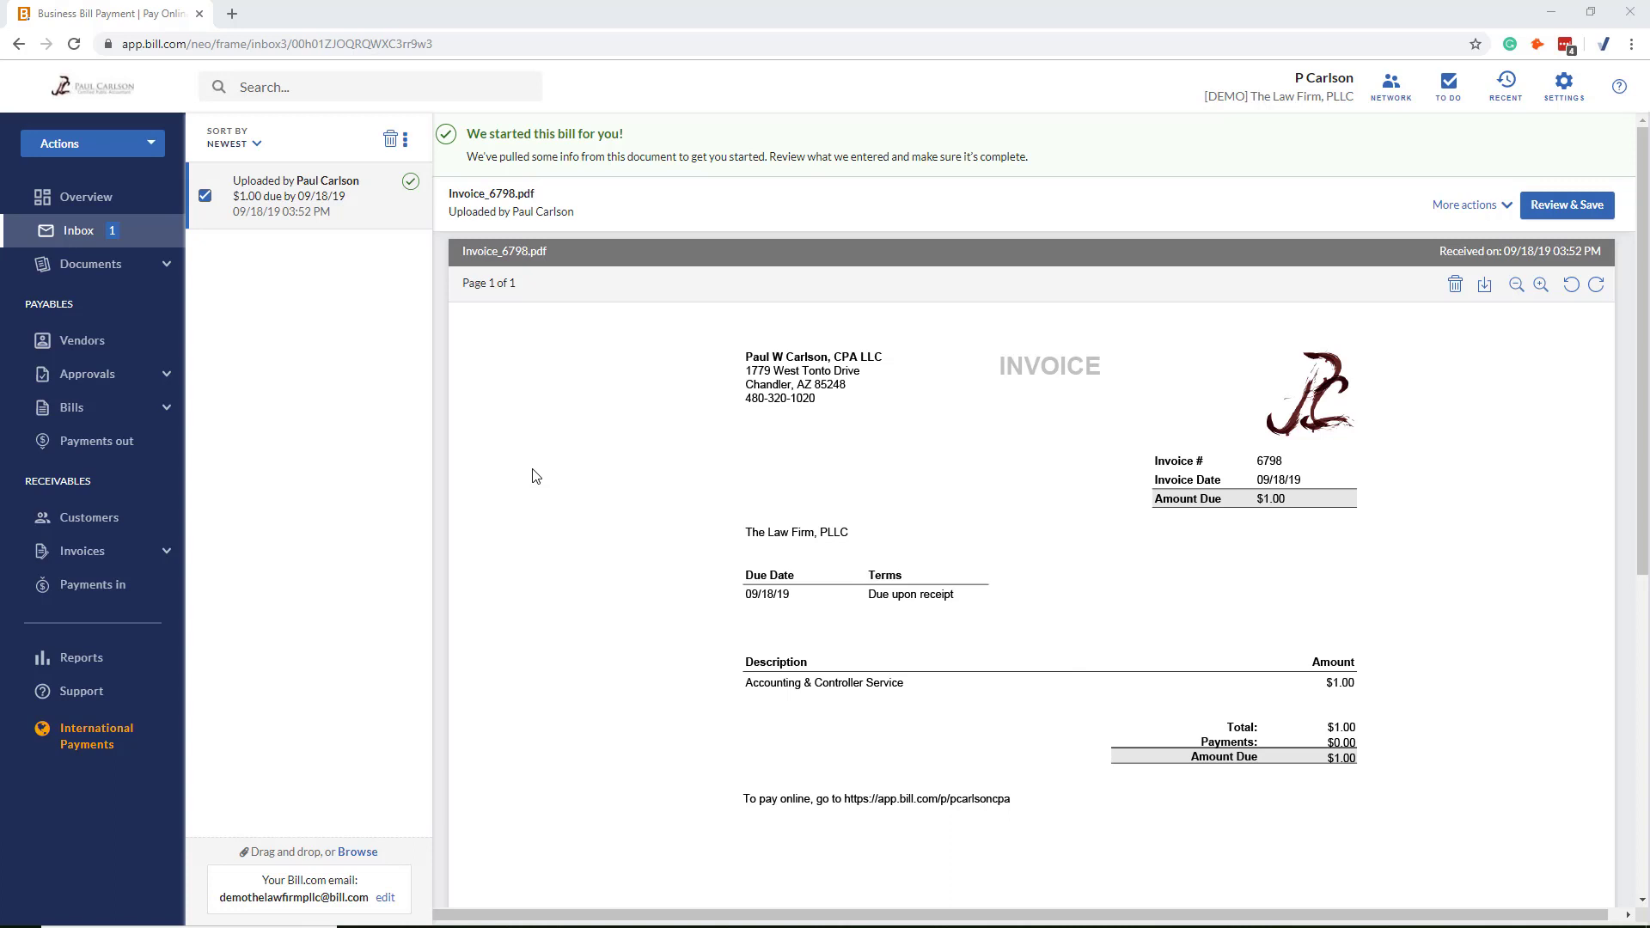
pyautogui.moveTo(330, 453)
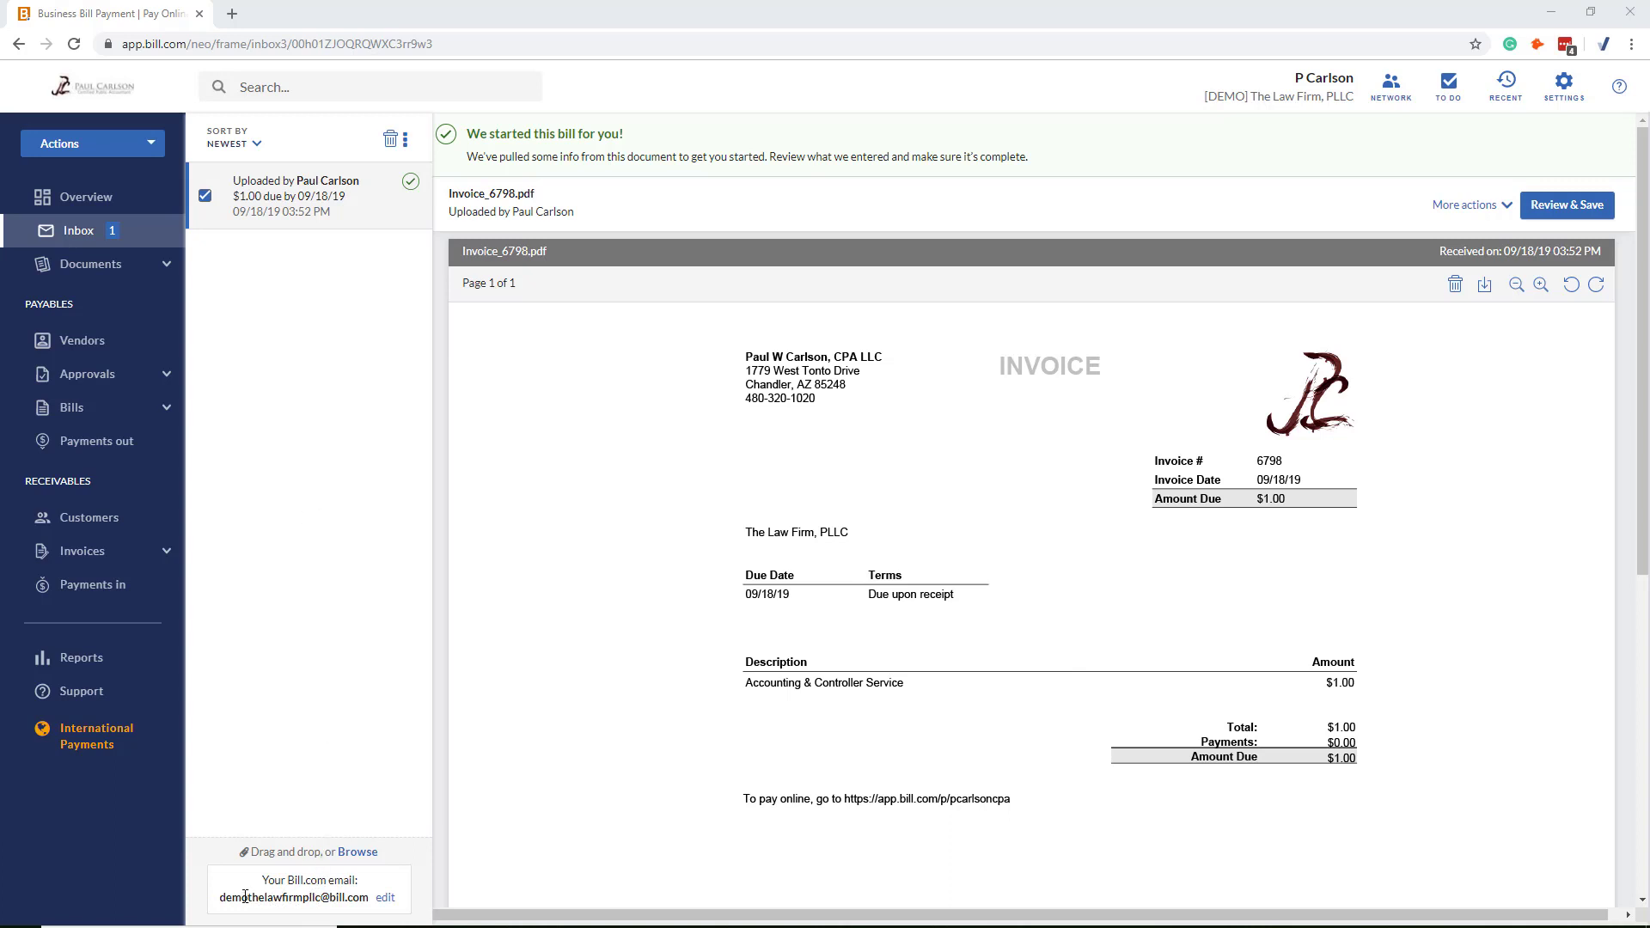
pyautogui.moveTo(216, 903)
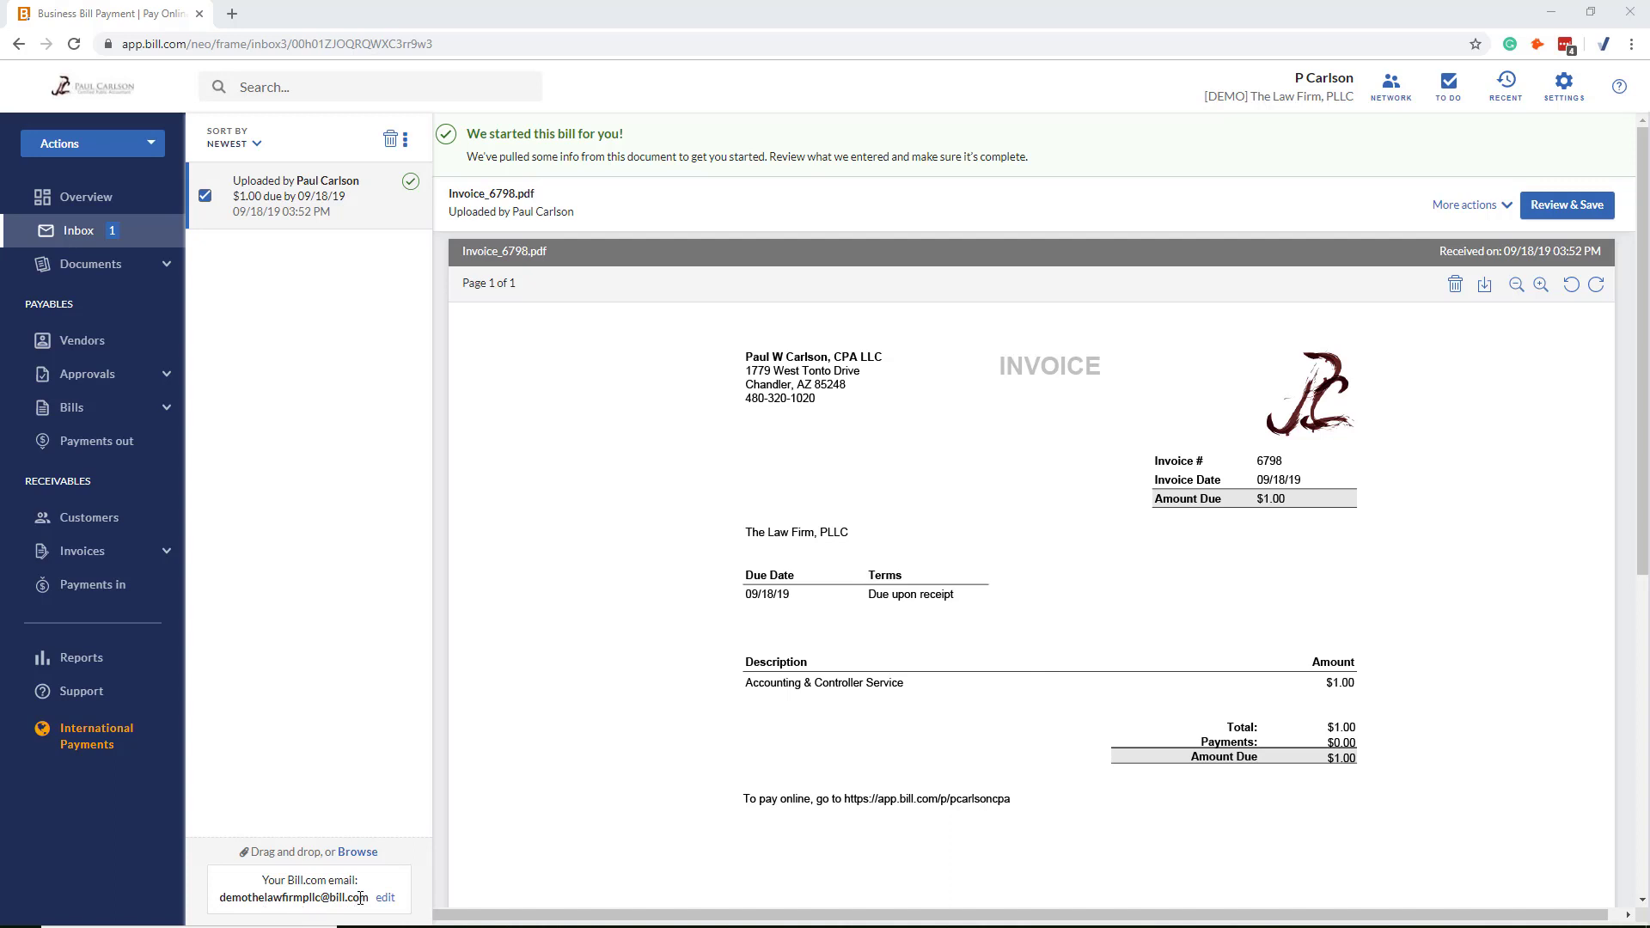
pyautogui.moveTo(369, 894)
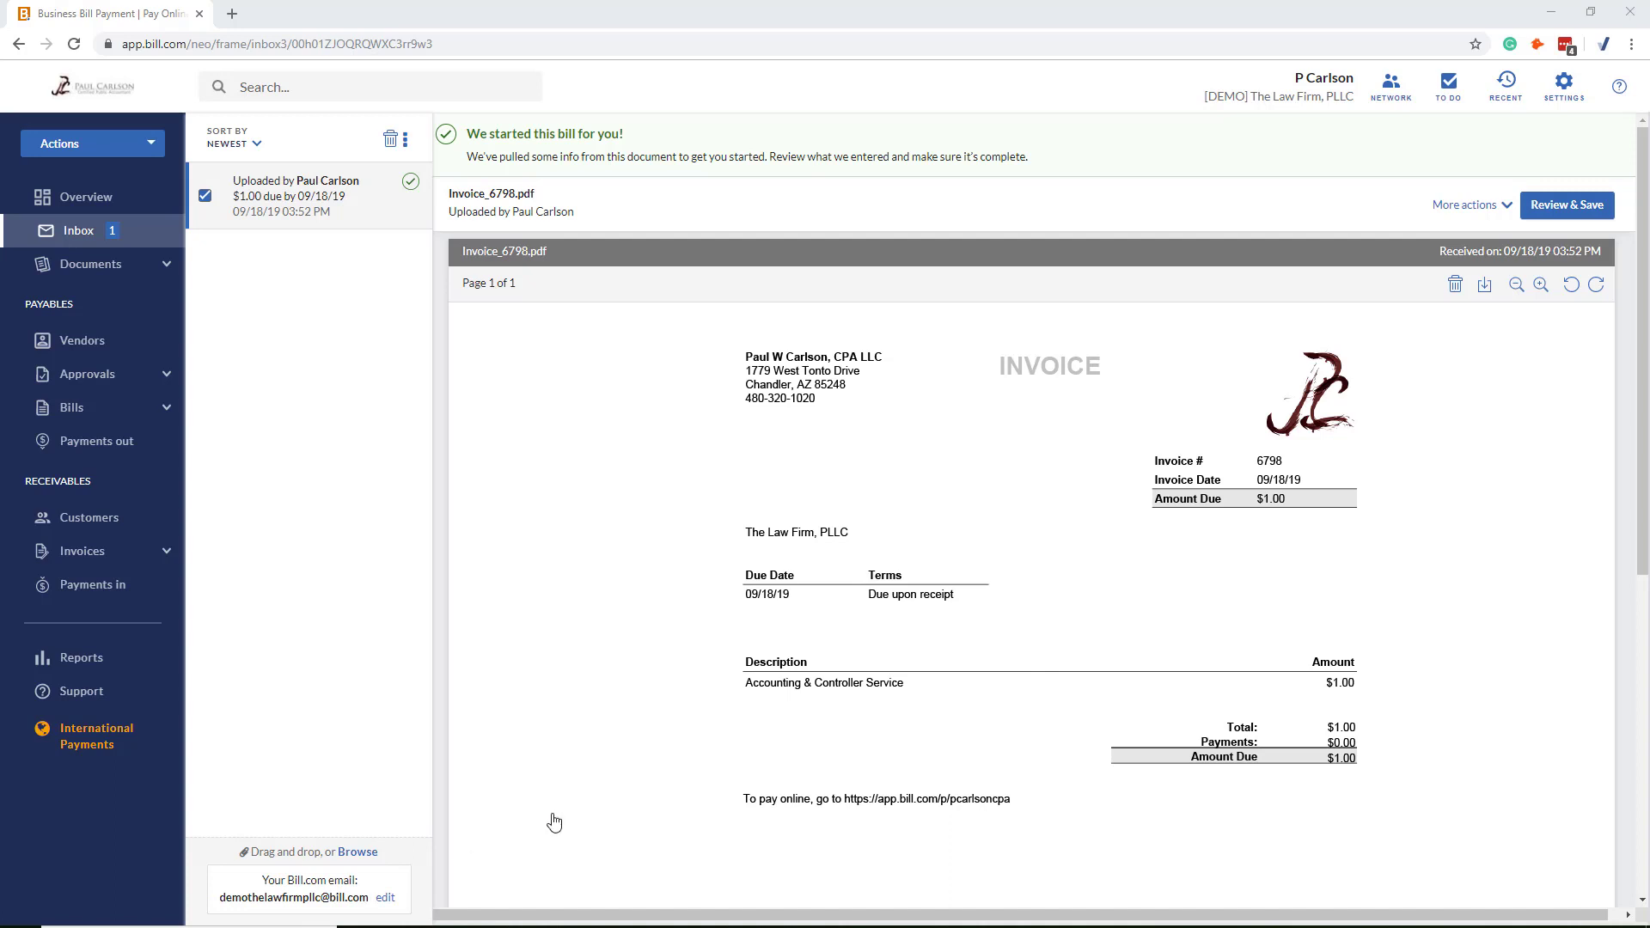
pyautogui.moveTo(1312, 529)
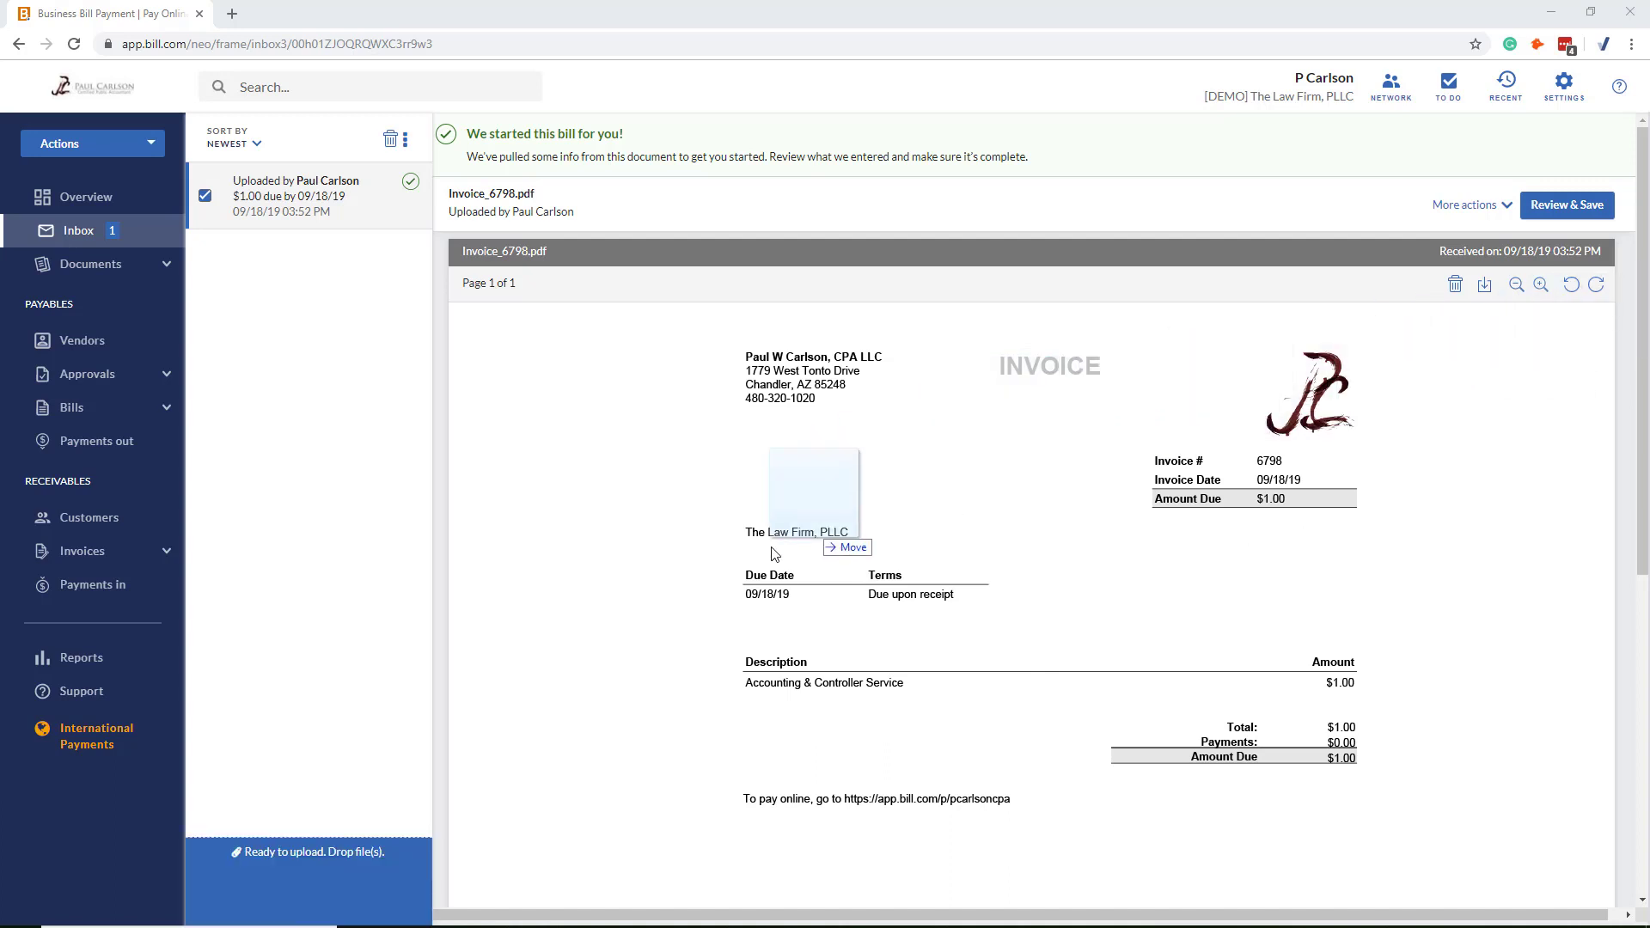
# - Drag a second vendor bill PDF onto the Inbox upload area, adding a second $1.00 document
pyautogui.moveTo(816, 489); pyautogui.dragTo(291, 821)
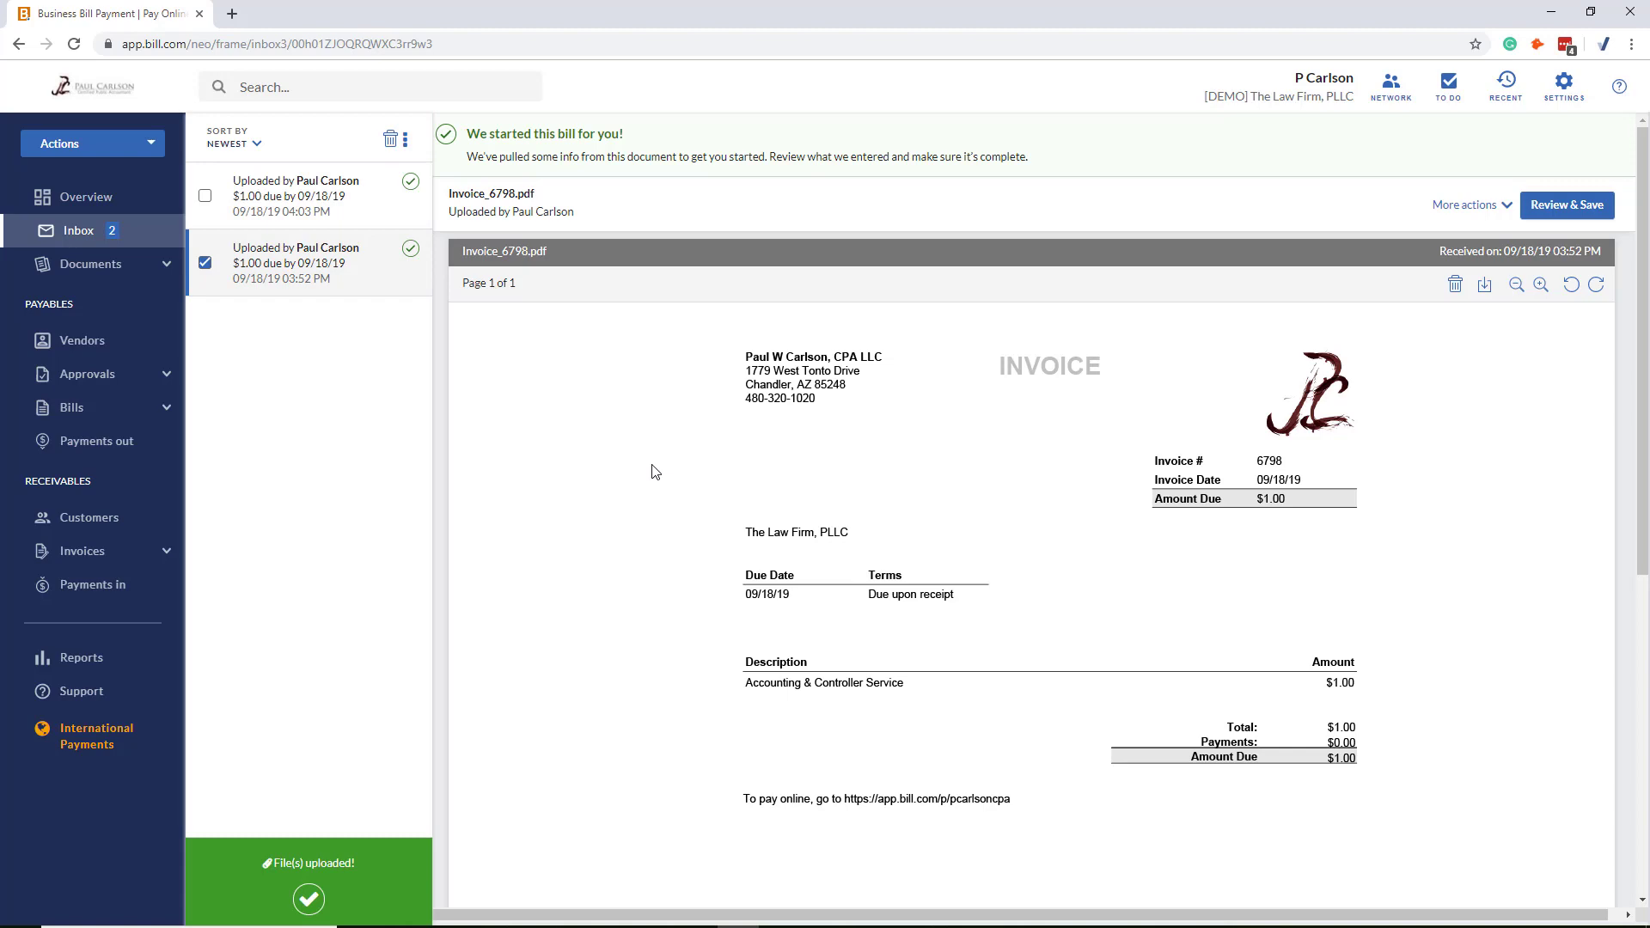
pyautogui.moveTo(793, 477)
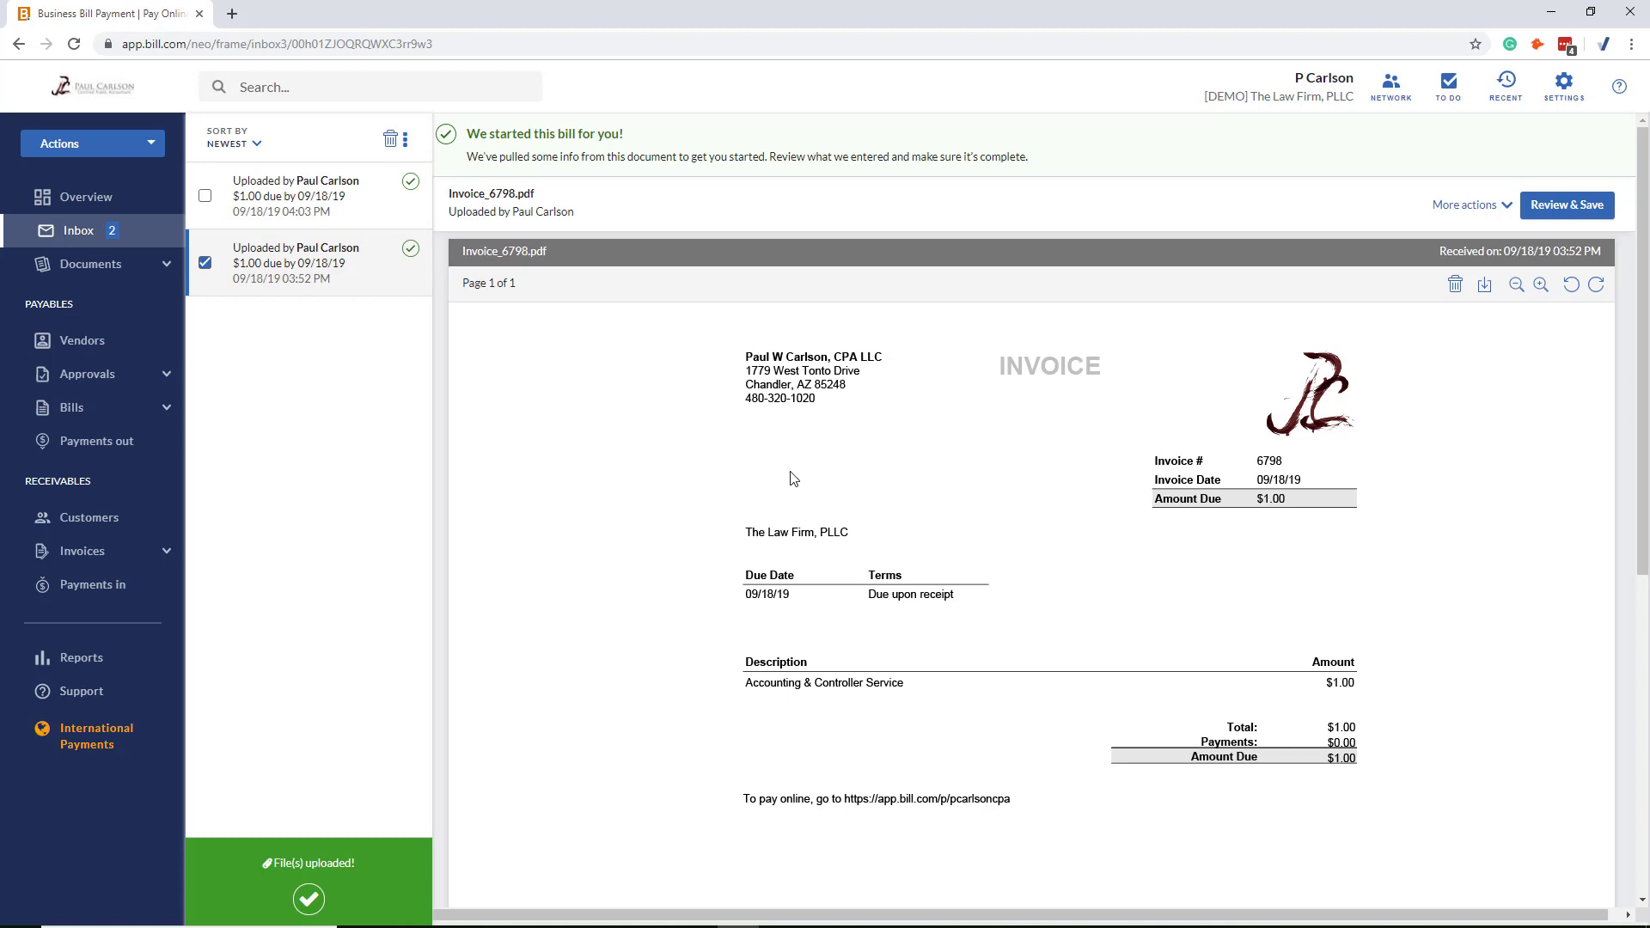